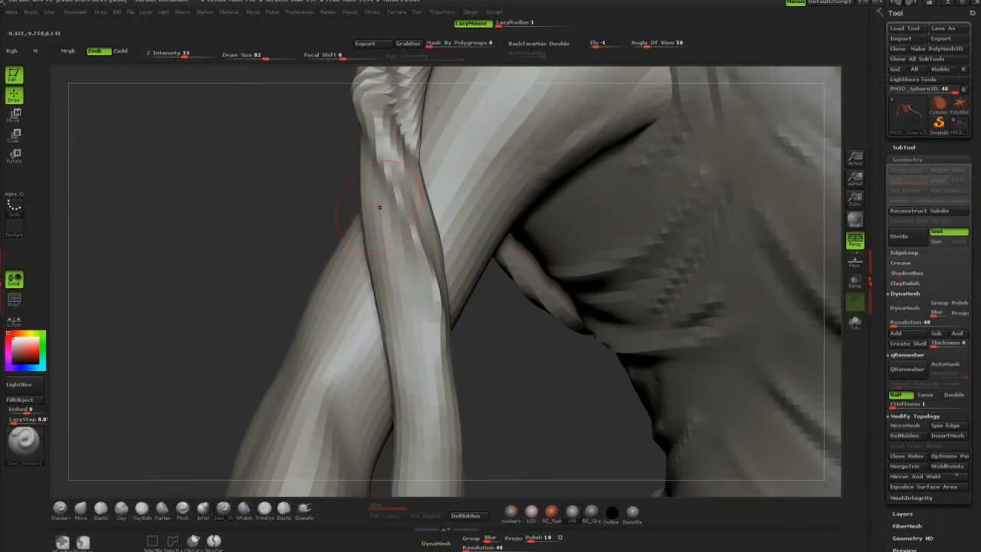
# Zoom out from the forearm close-up to frame the torso and one-shoulder garment.
pyautogui.moveTo(379, 207); pyautogui.dragTo(228, 244)
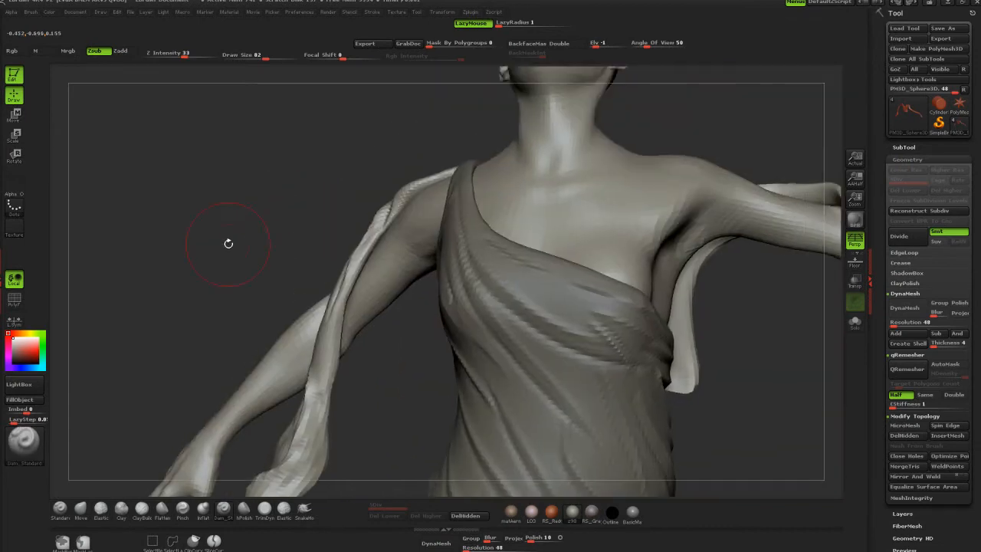